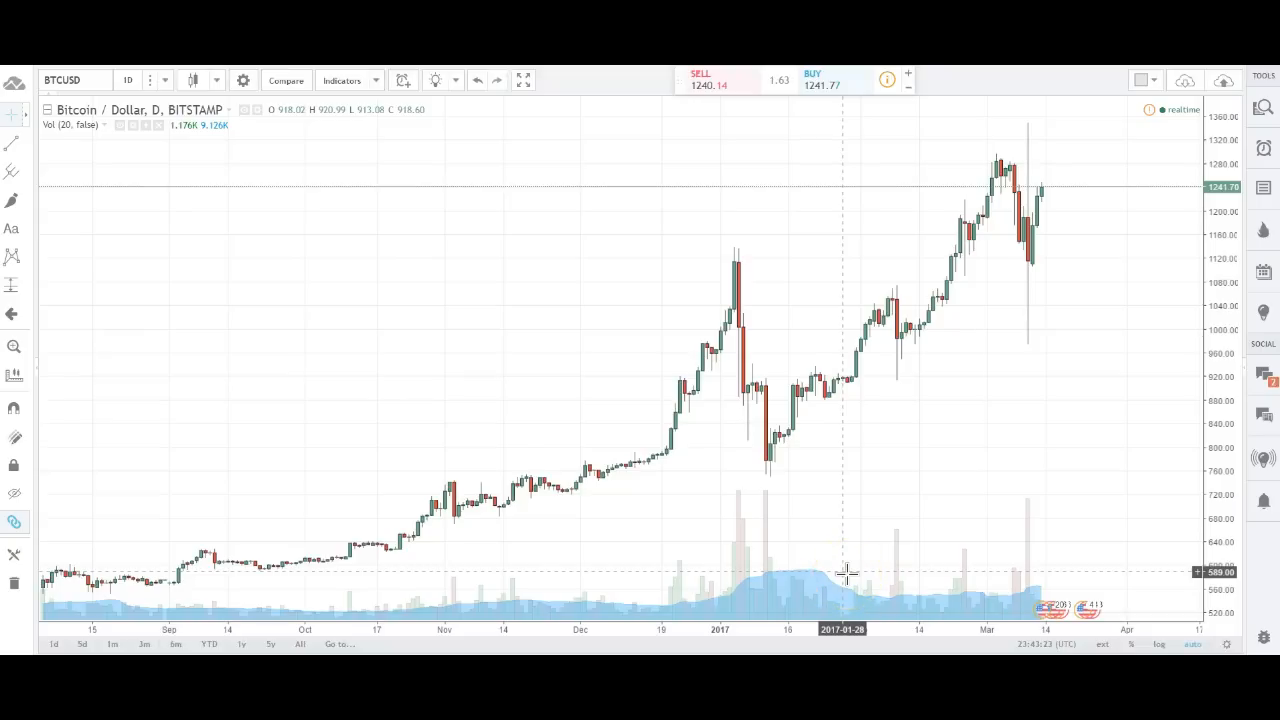
mouse_move(660, 573)
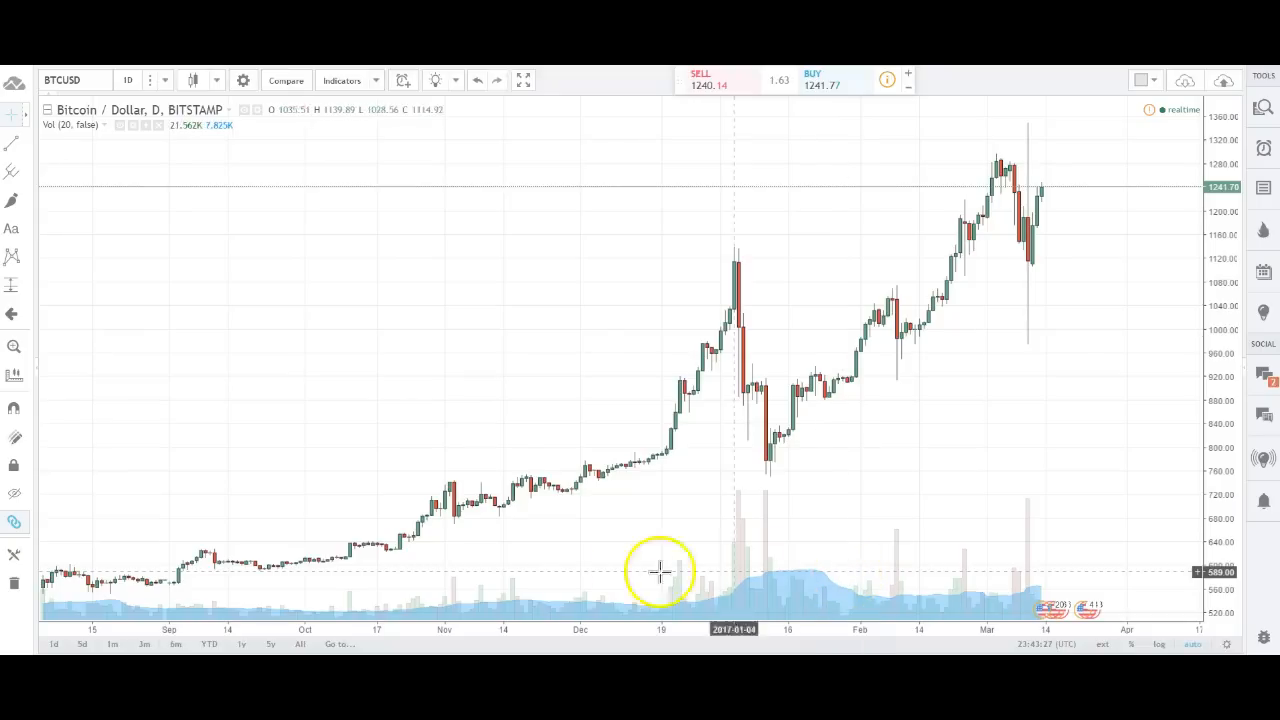
mouse_move(363, 307)
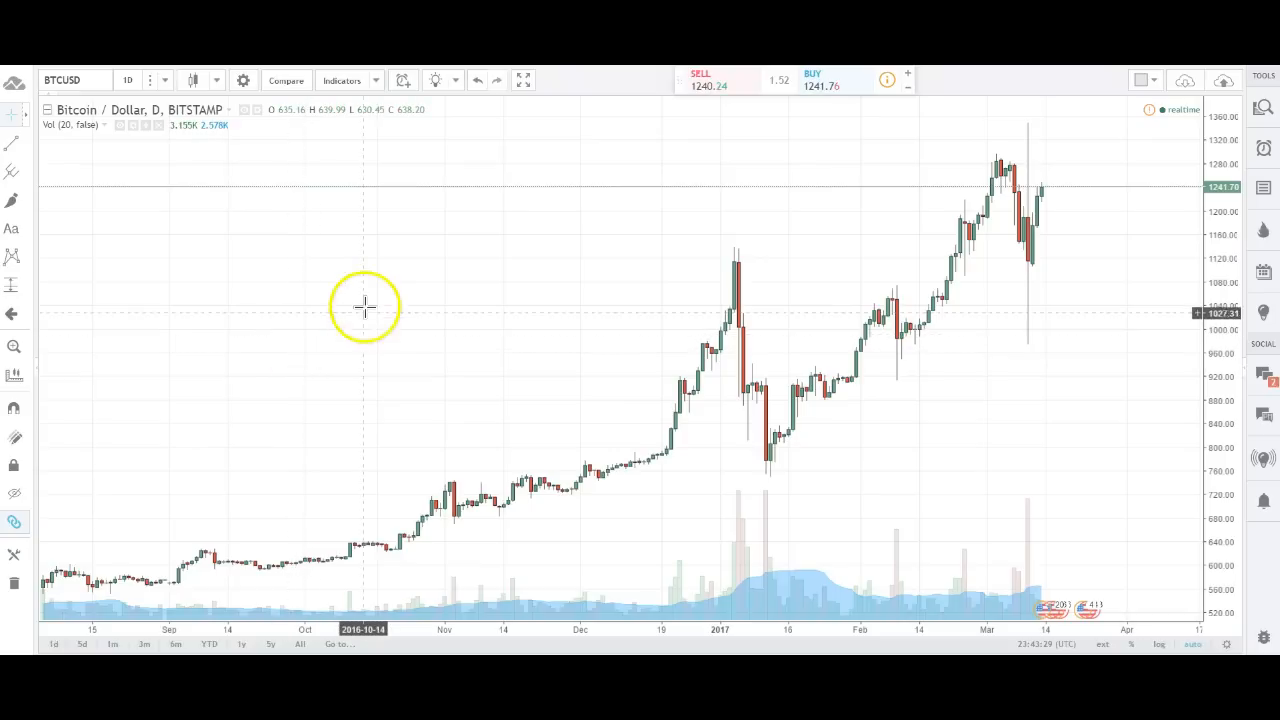
mouse_move(375, 302)
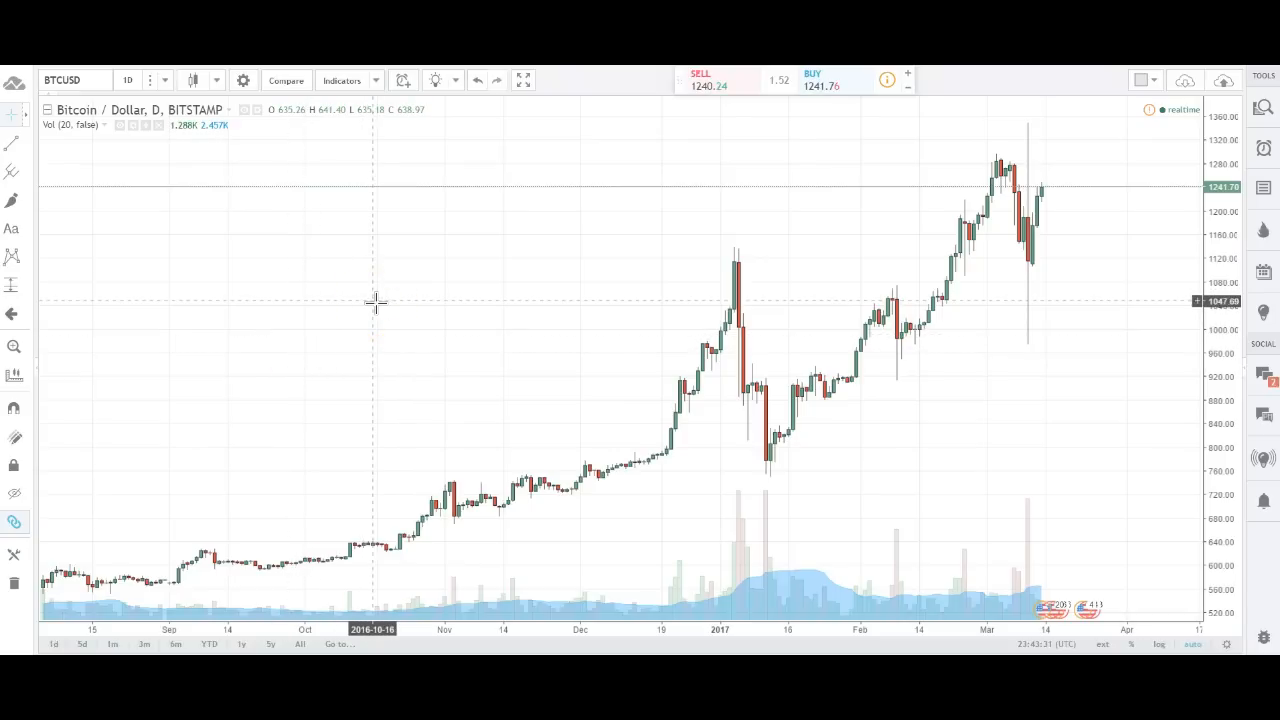
mouse_move(390, 245)
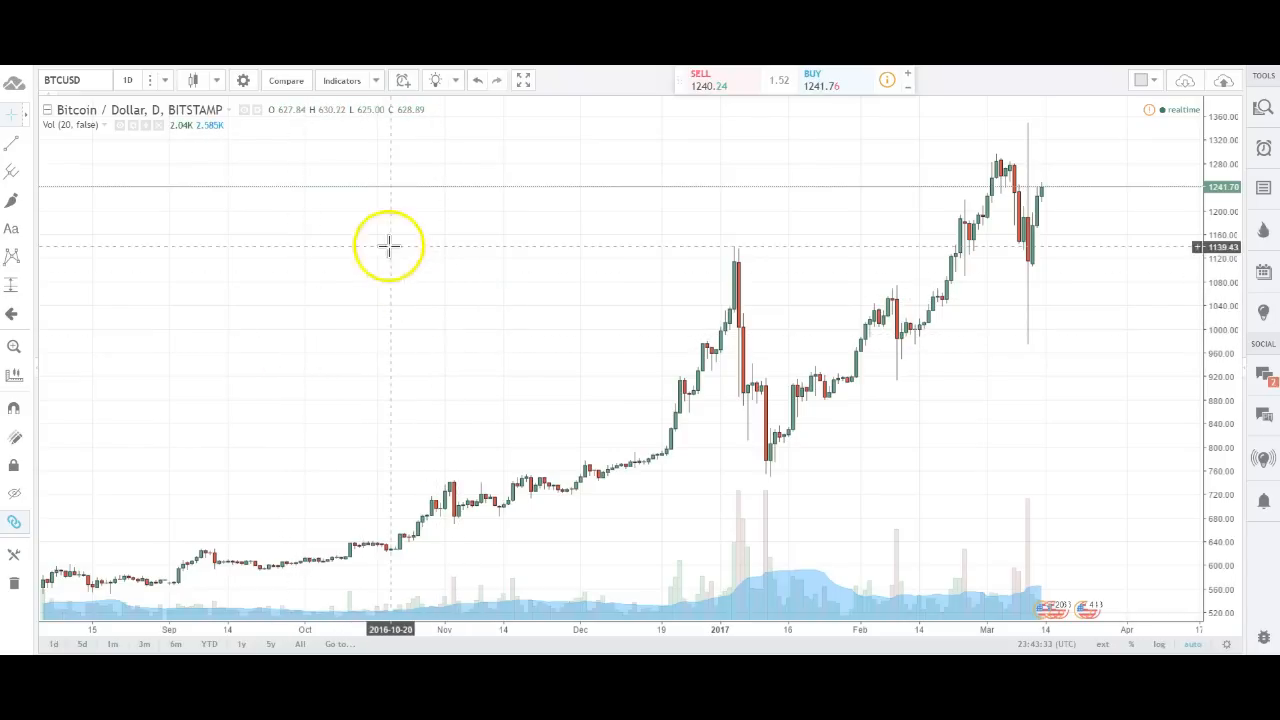
mouse_move(490, 240)
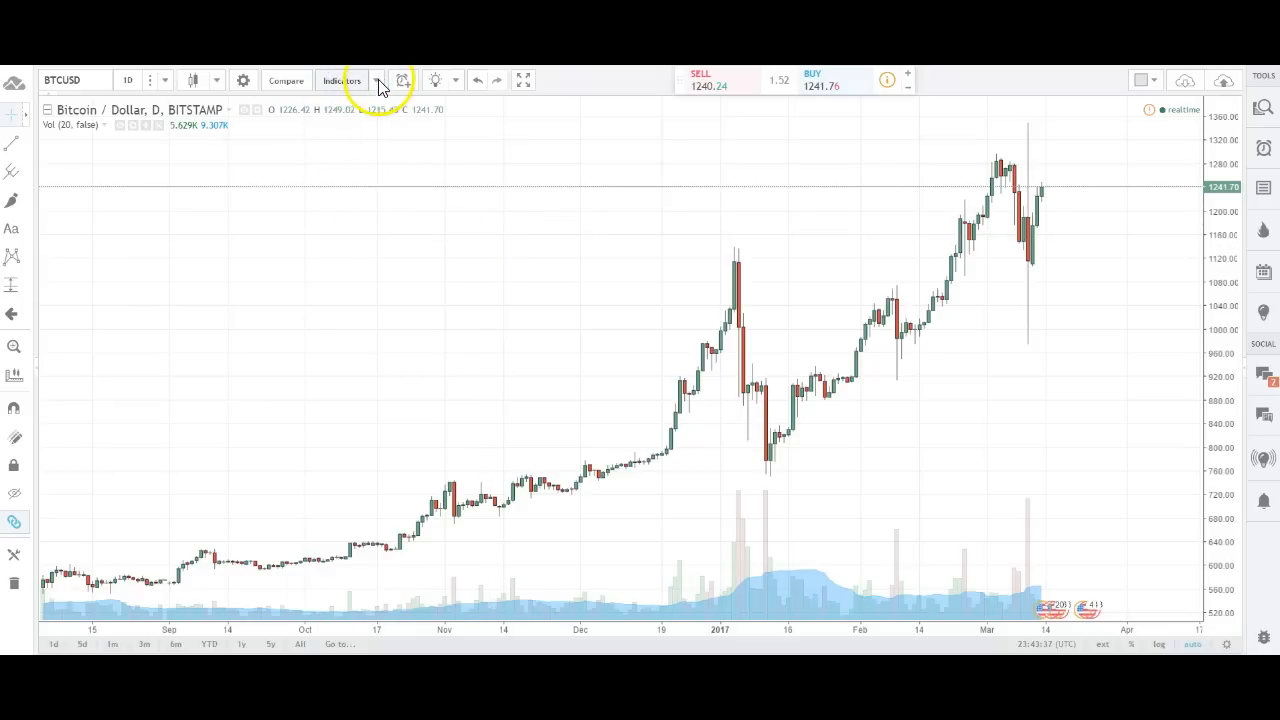
- Search the indicator library for 'ichi' and browse the Ichimoku results
left_click(342, 80)
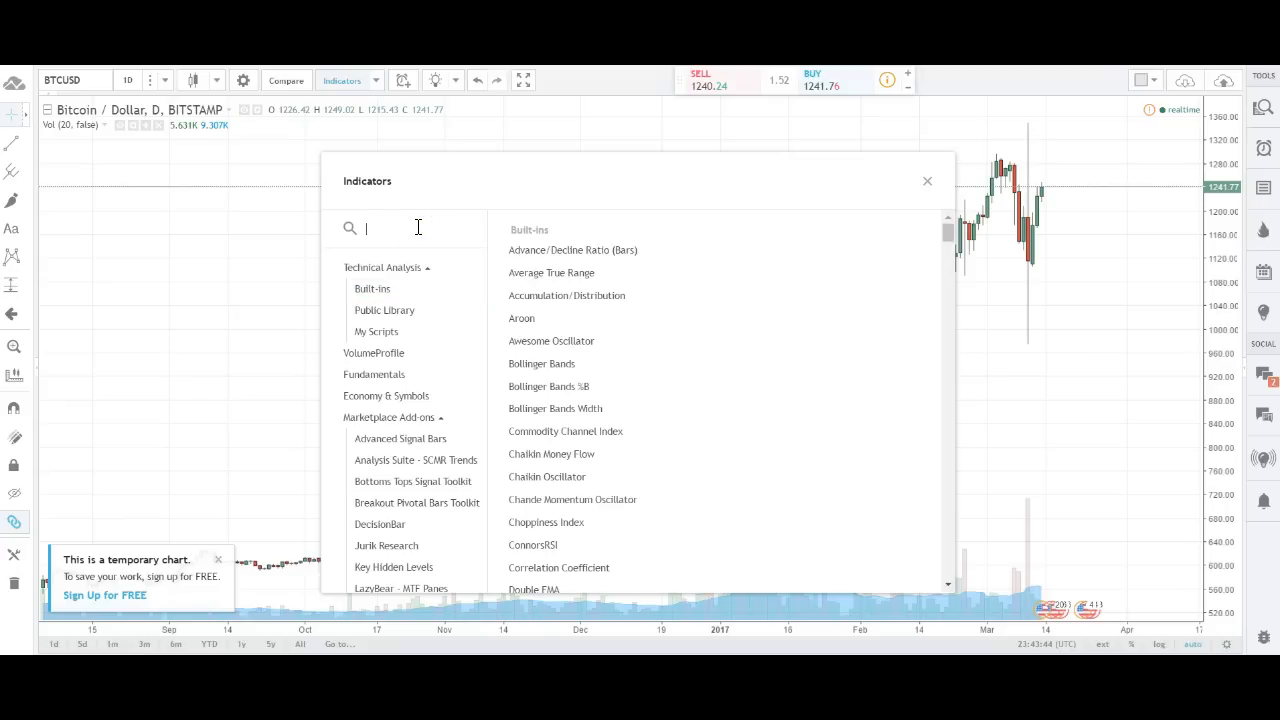
type("i")
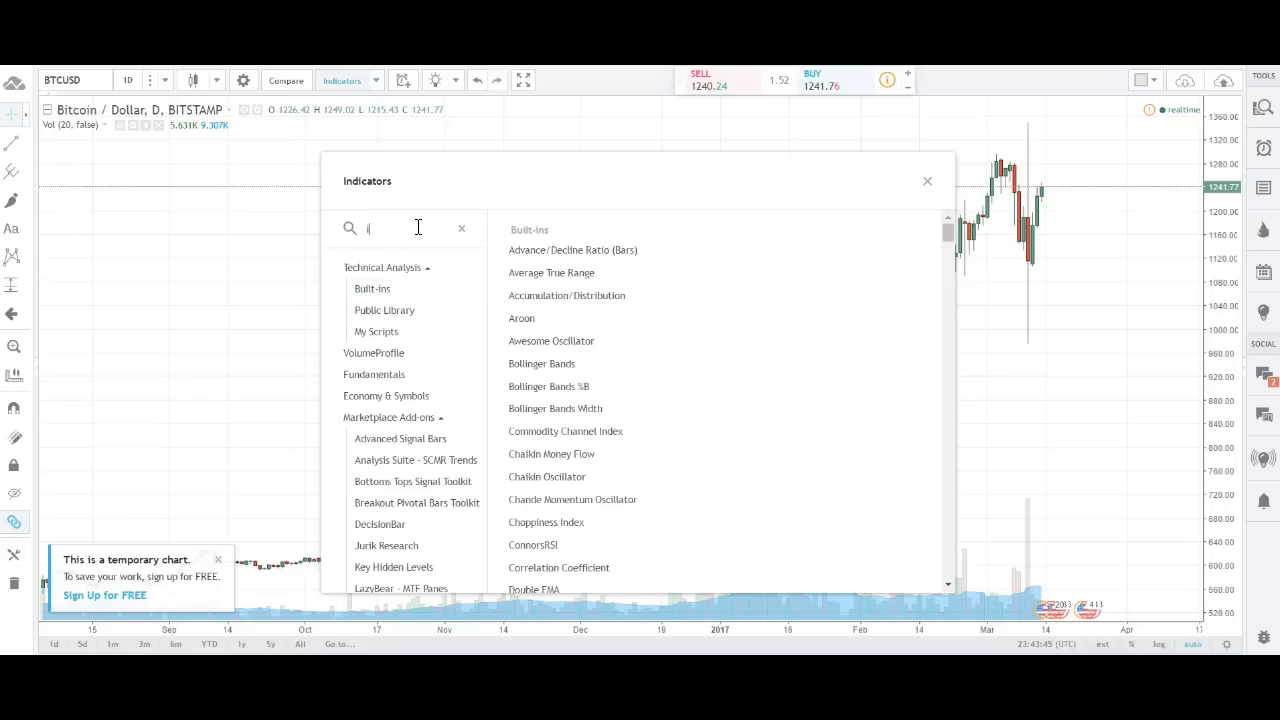
type("chi")
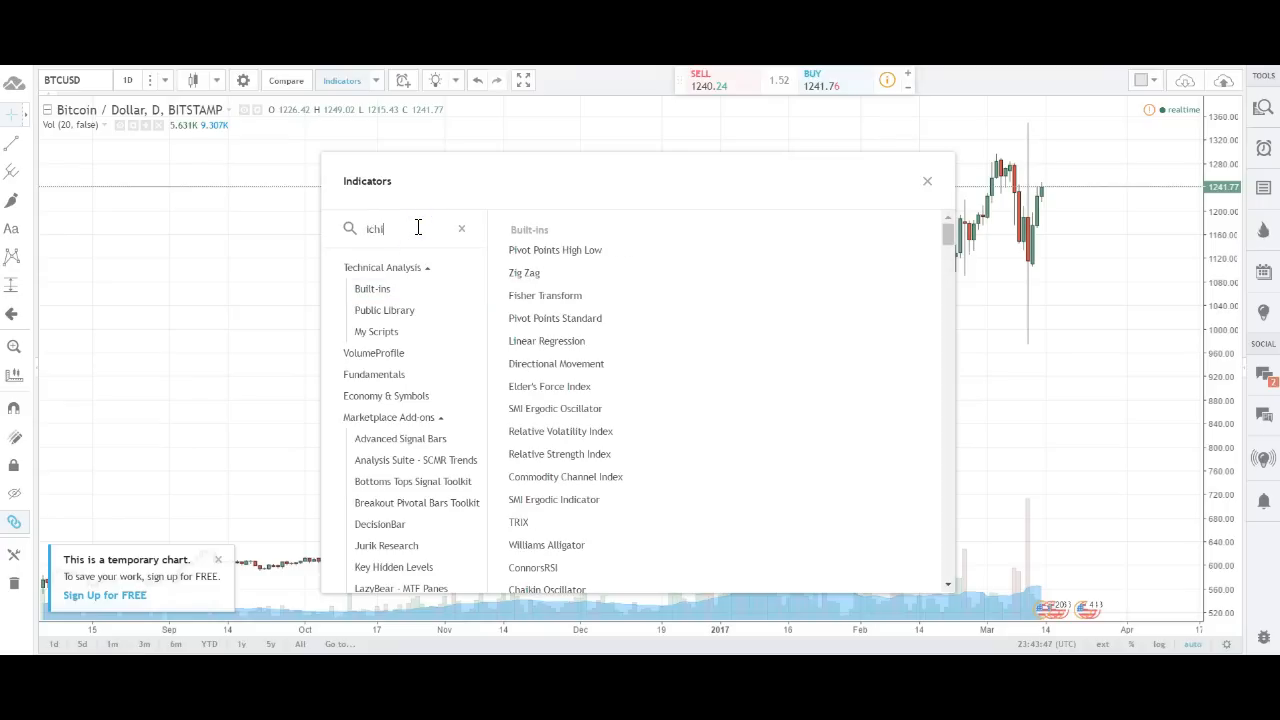
type("ichi")
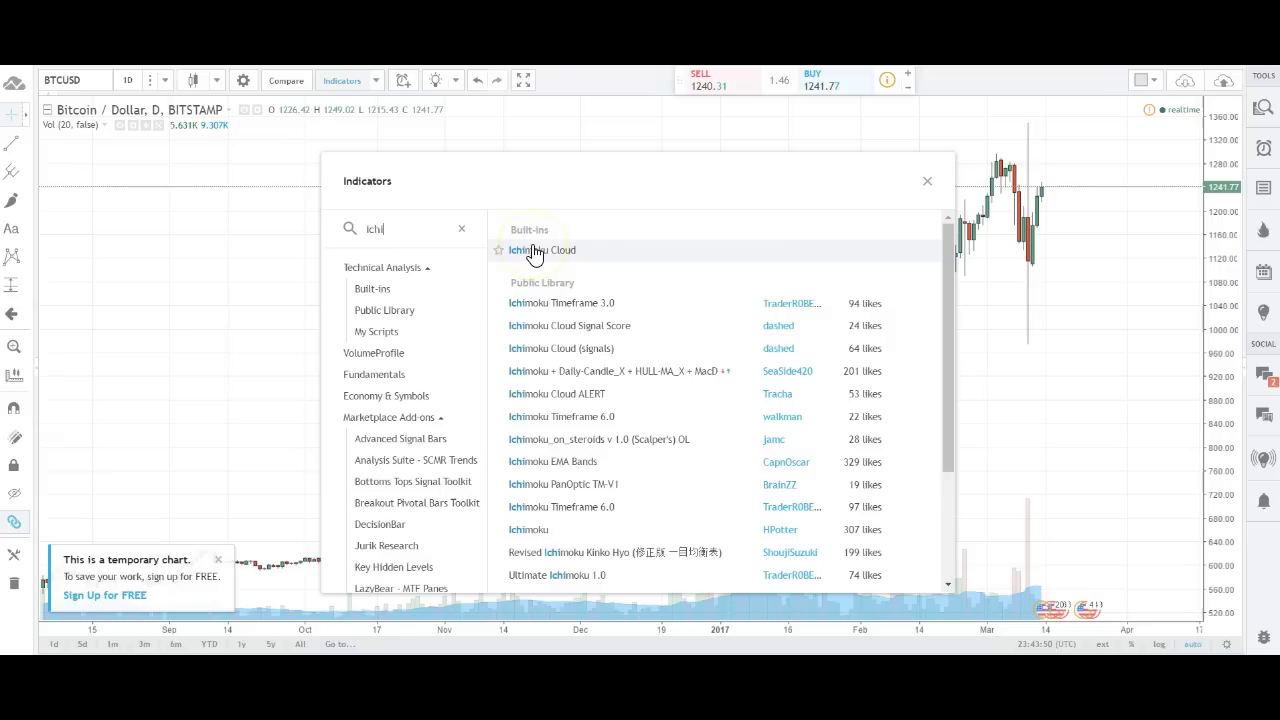
mouse_move(593, 293)
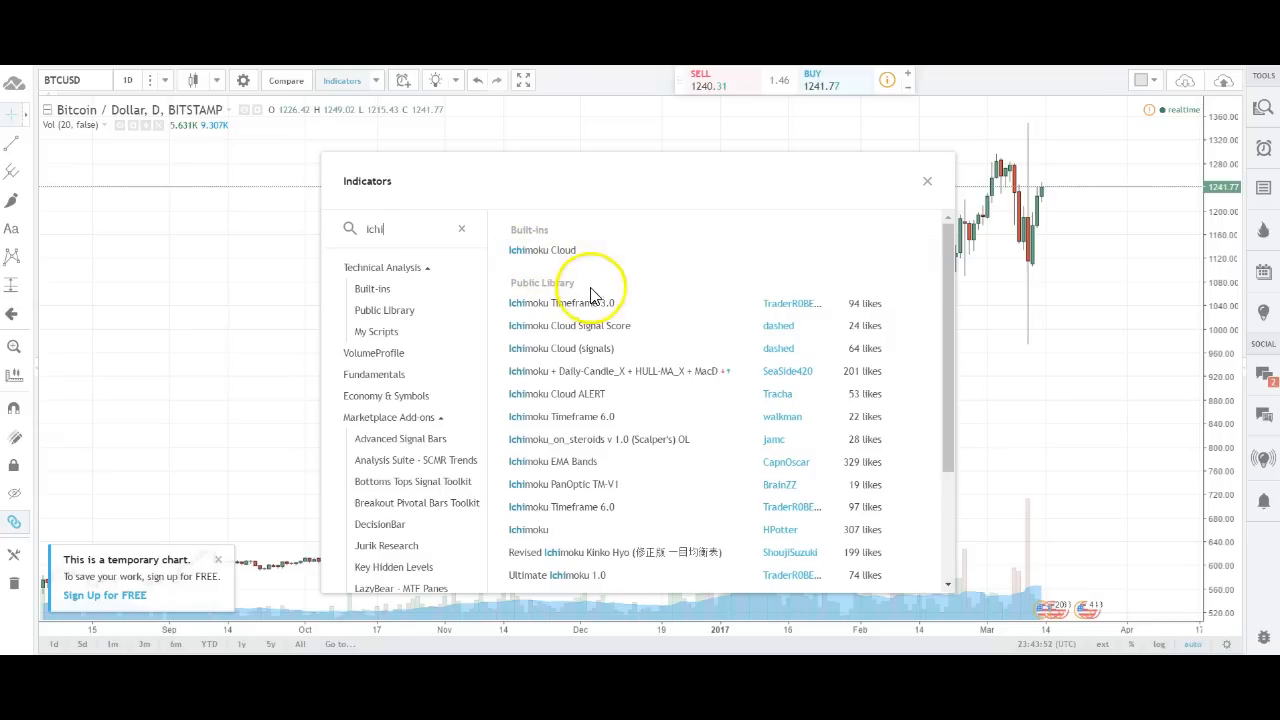
scroll("down", 3)
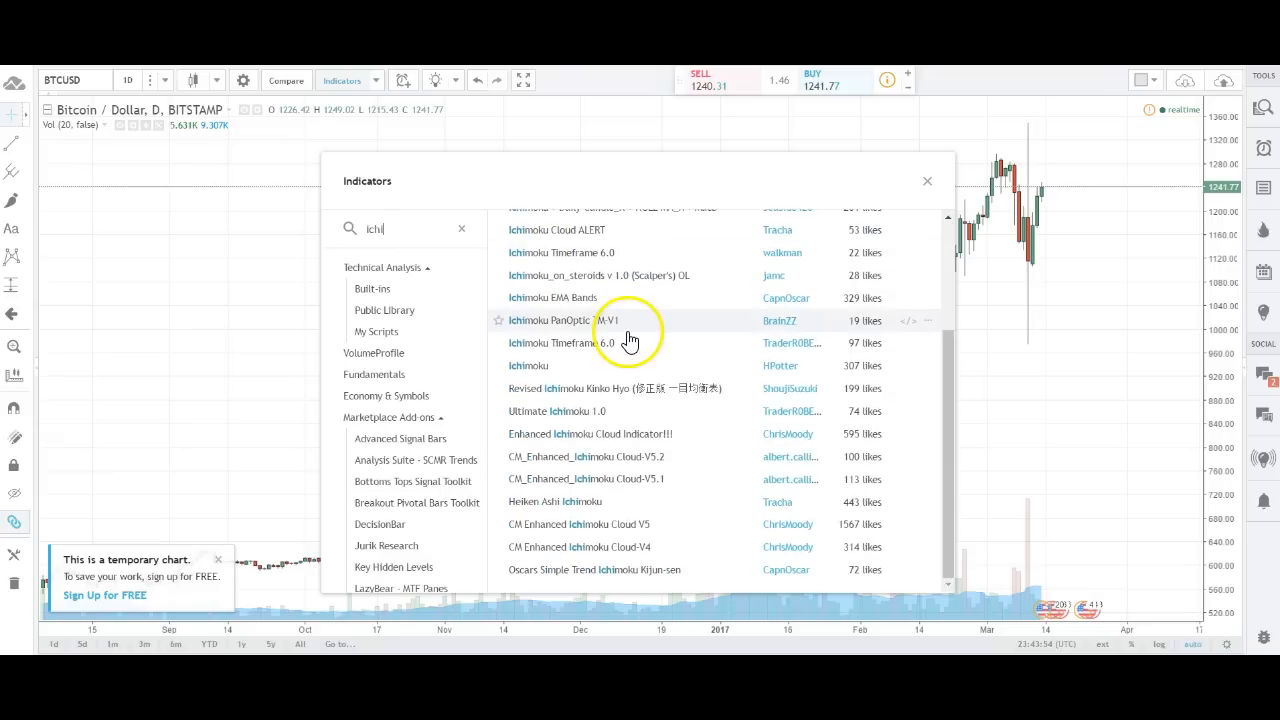
mouse_move(623, 298)
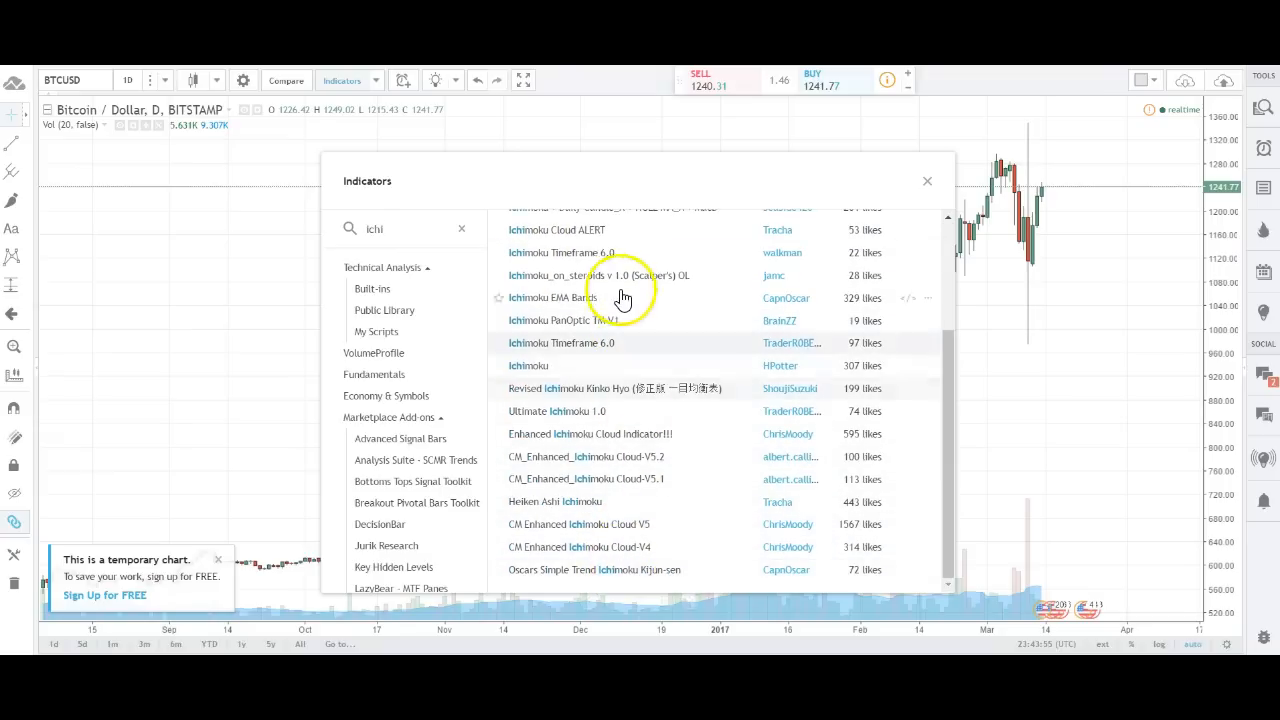
scroll("up", 3)
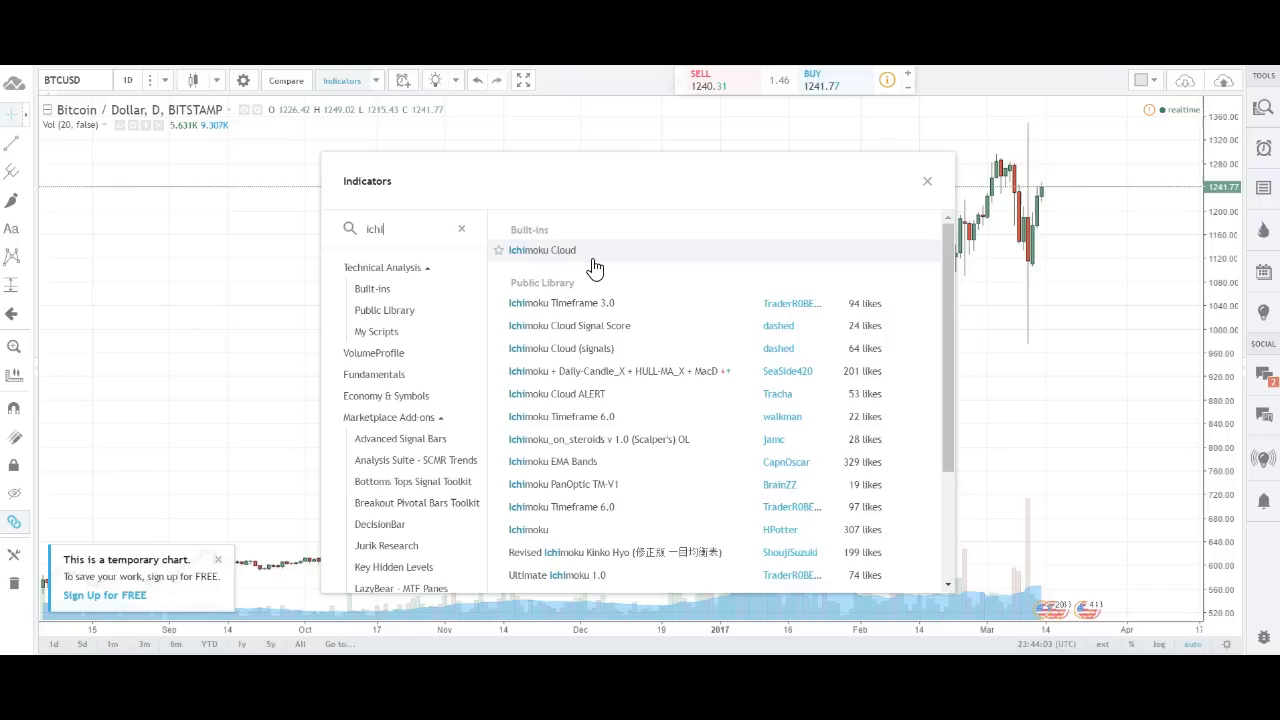
- Add the built-in Ichimoku Cloud and open its settings (periods 9, 26, 52, 26)
left_click(542, 250)
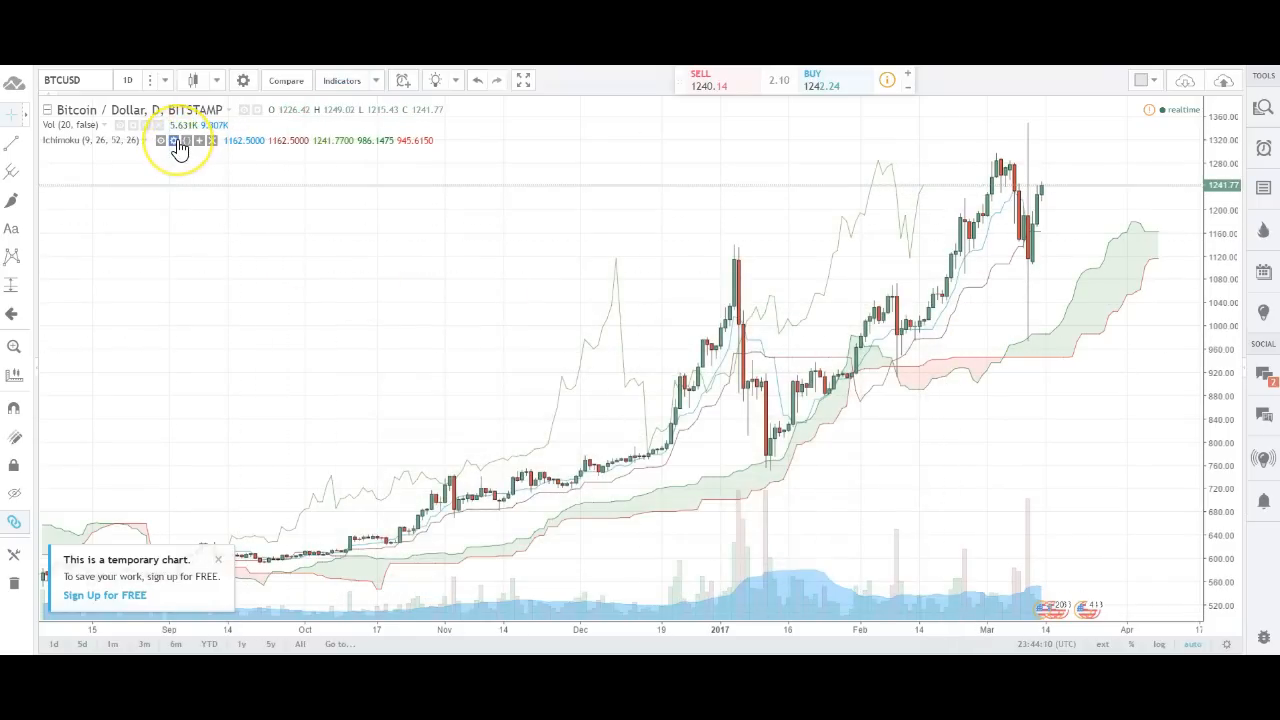
mouse_move(178, 140)
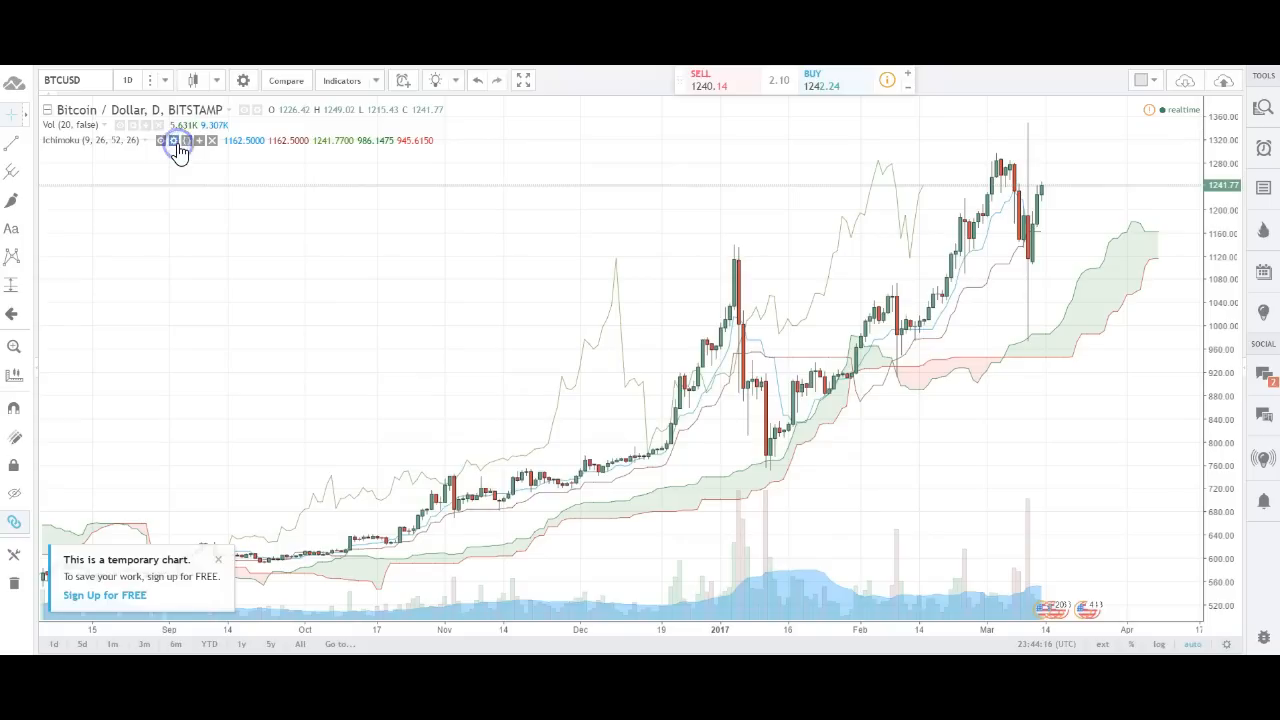
left_click(172, 140)
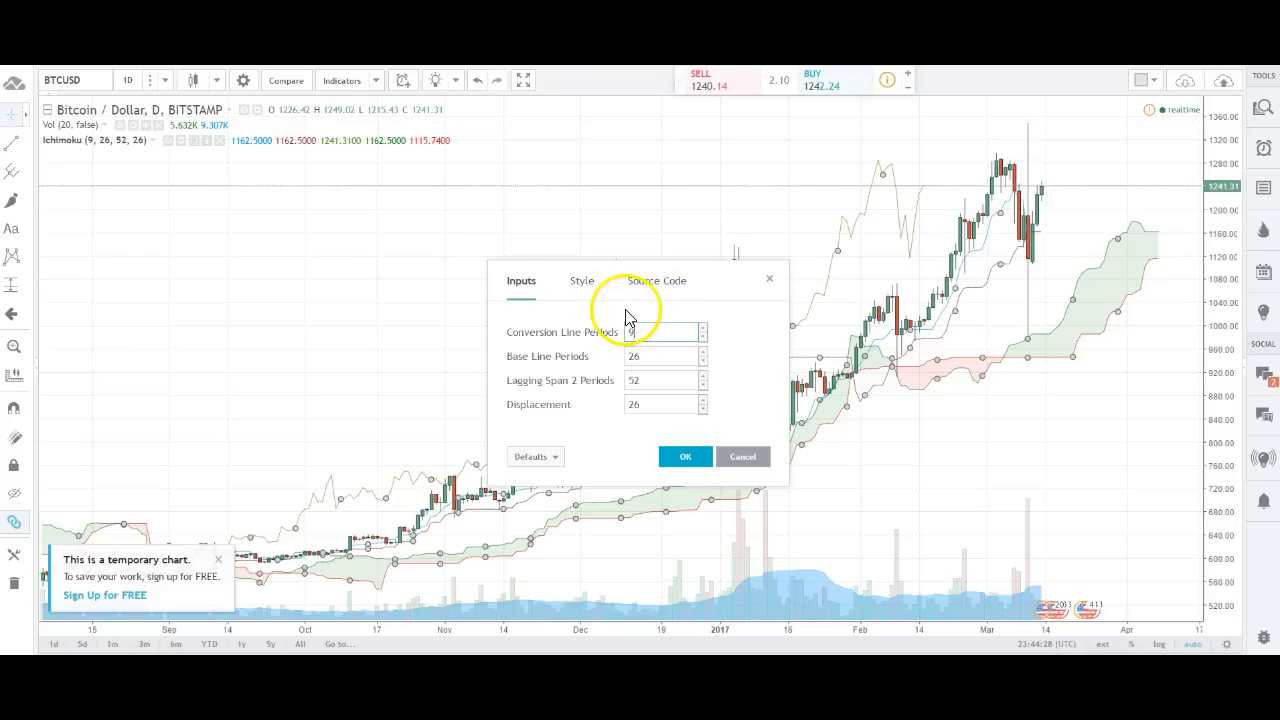
- In the Style tab, move the dialog aside and widen the conversion line
left_click(581, 280)
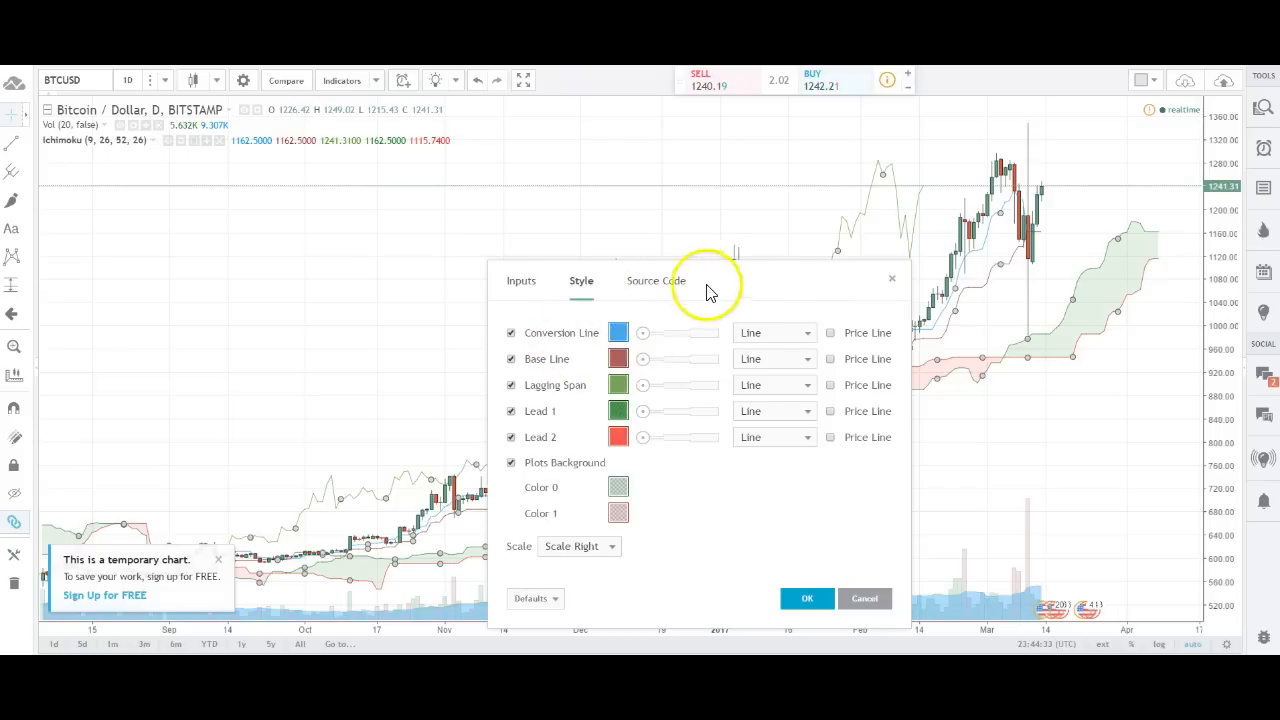
left_click_drag(700, 280, 340, 150)
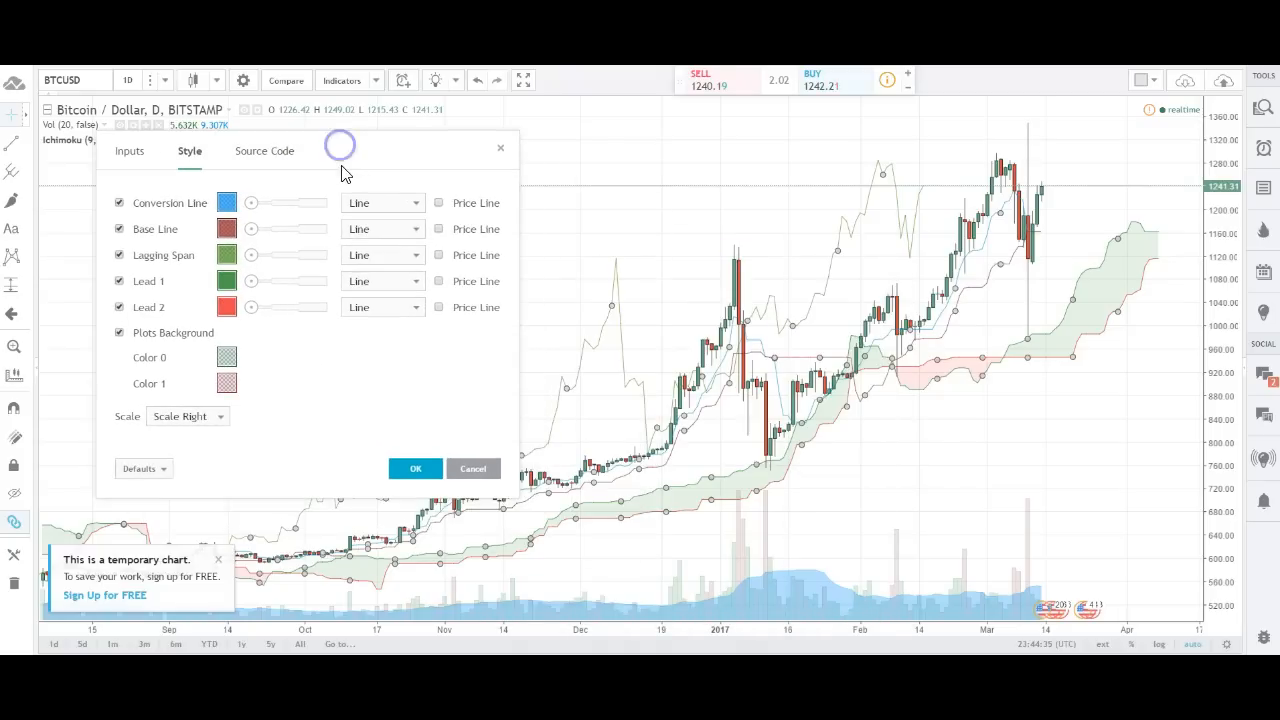
left_click_drag(251, 203, 301, 203)
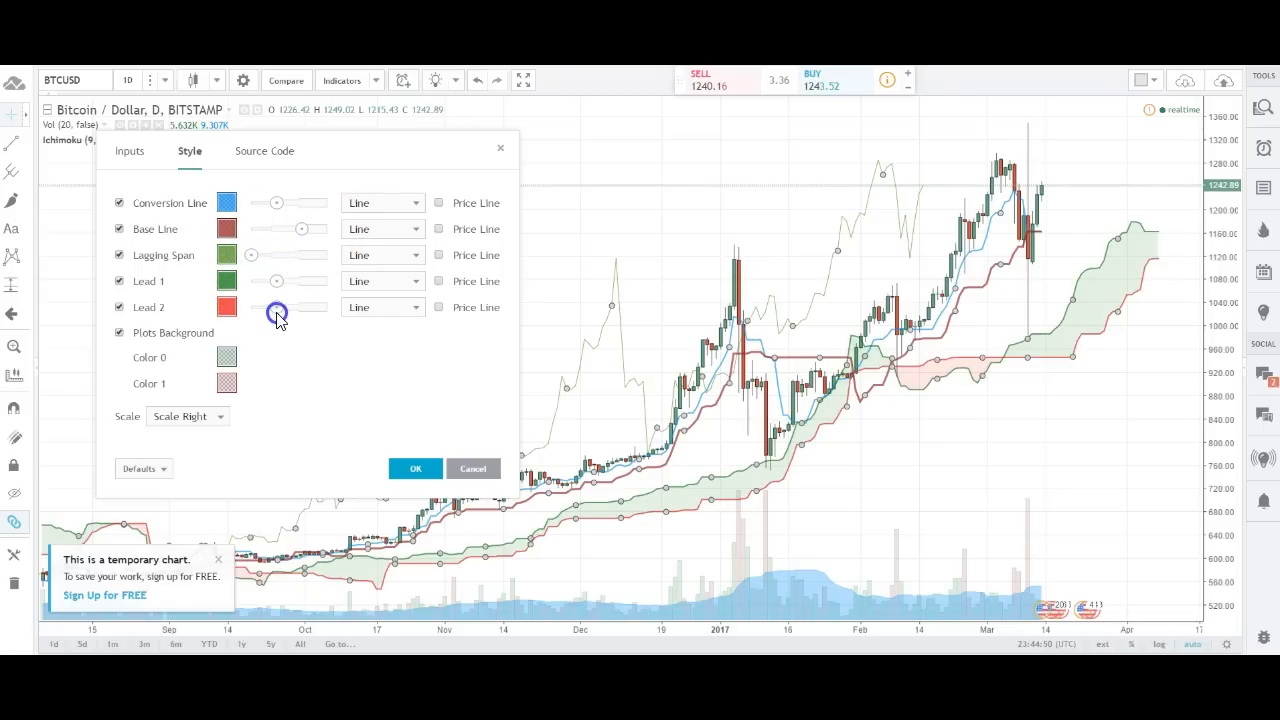
mouse_move(1003, 403)
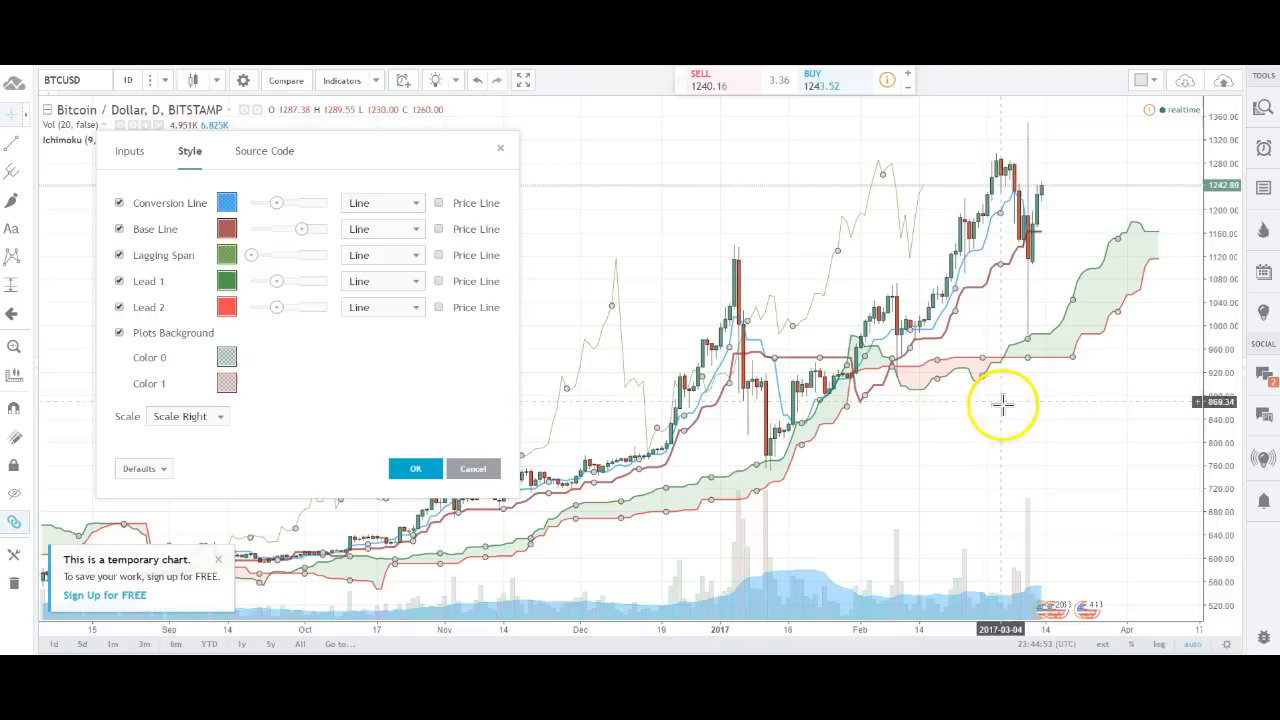
mouse_move(648, 251)
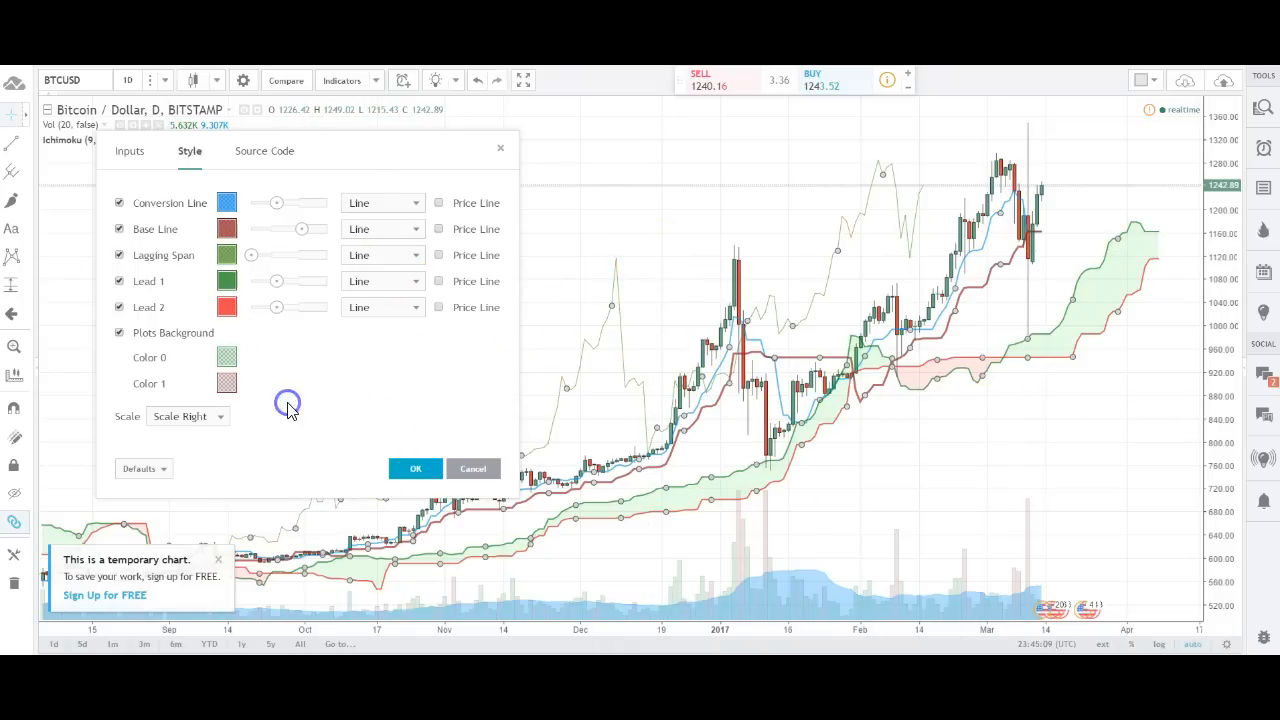
- Change the Color 1 cloud fill from red to pale yellow and apply
left_click(227, 383)
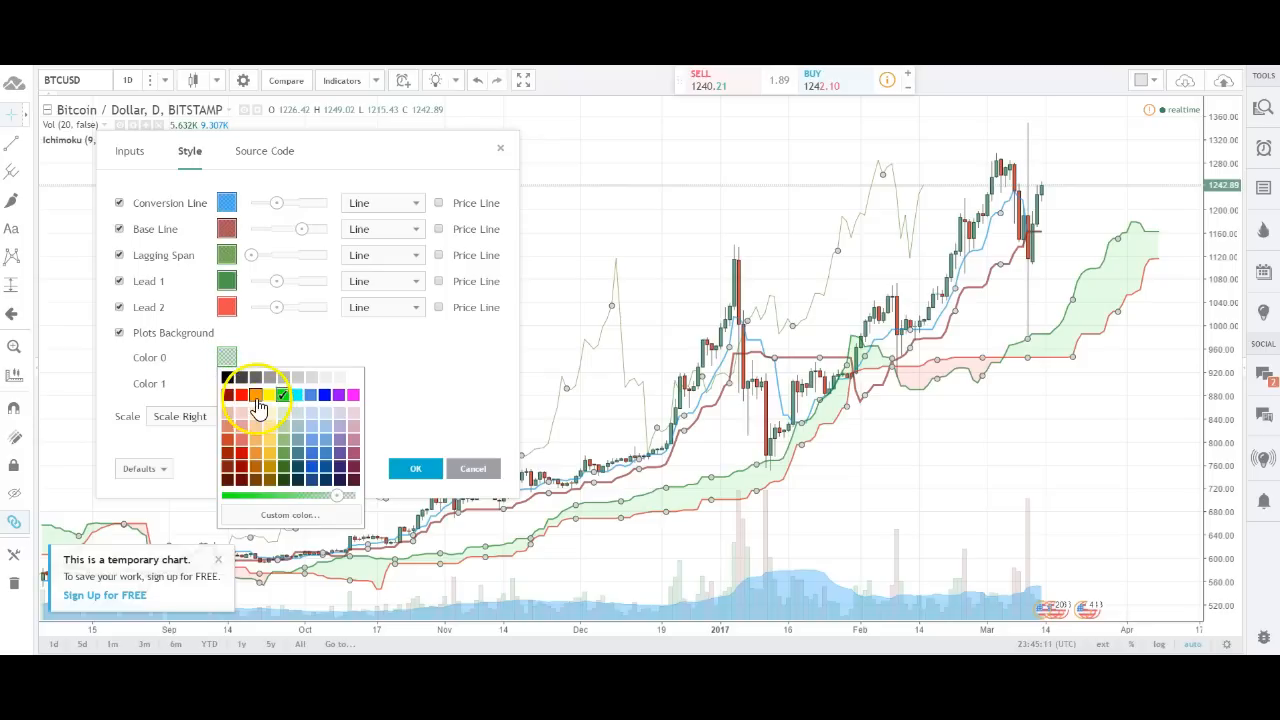
left_click(226, 383)
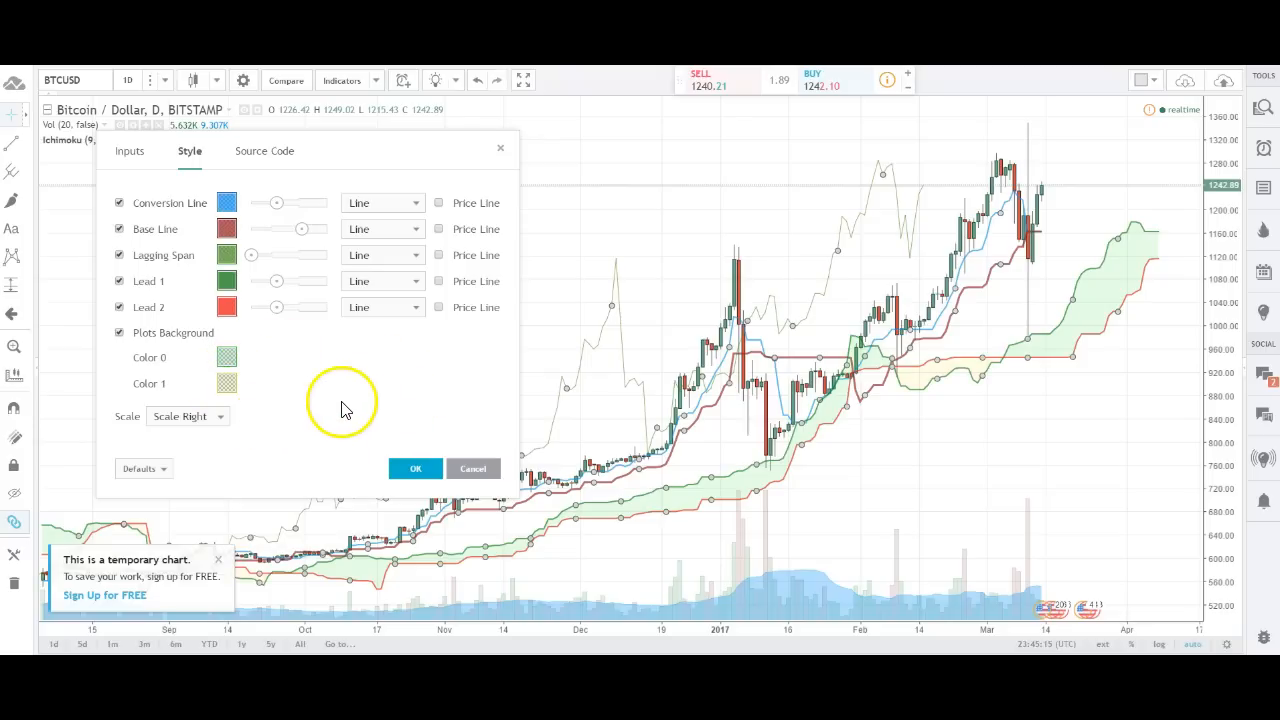
left_click(415, 468)
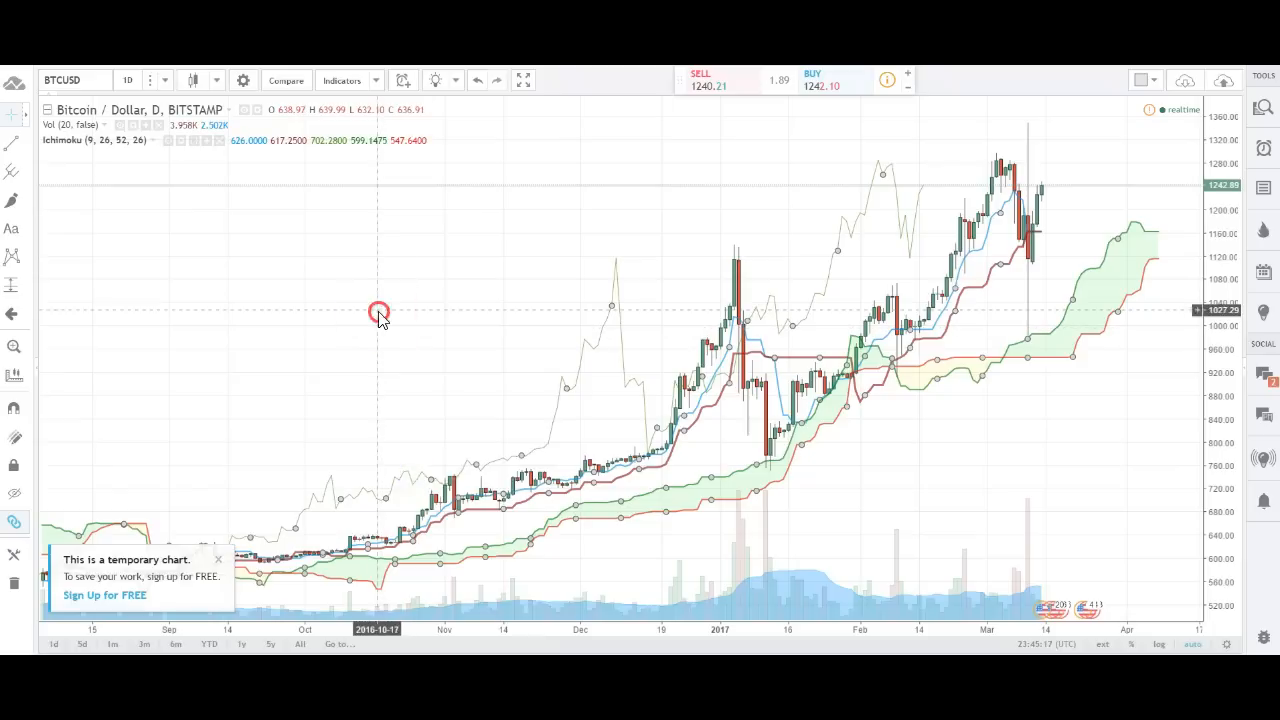
- In chart Properties, set a black background and grid with white scale text and lines
right_click(378, 310)
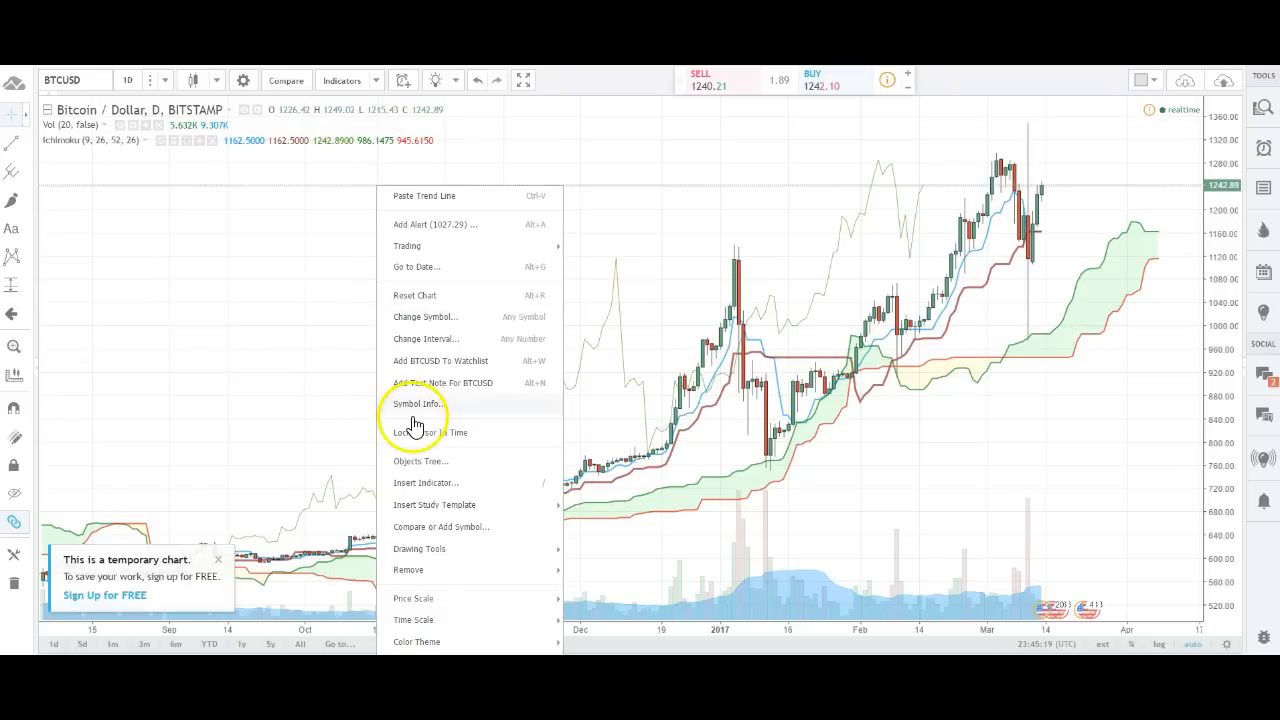
mouse_move(408, 570)
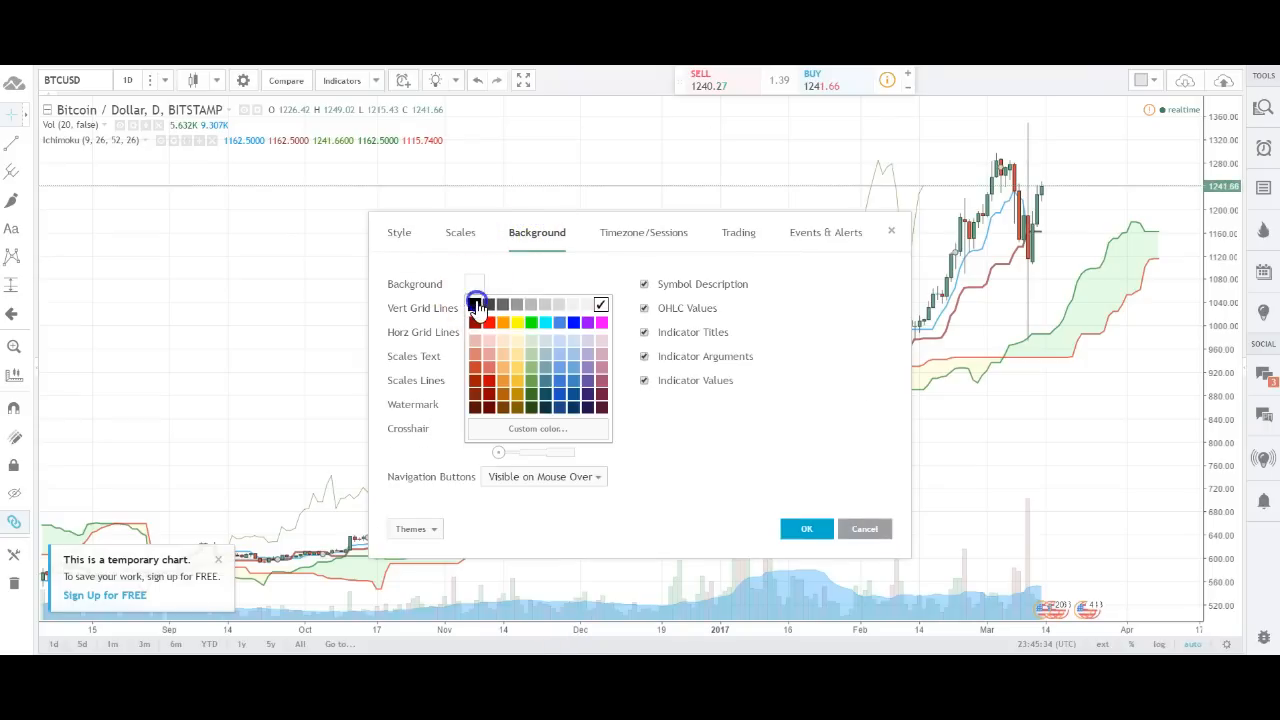
left_click(474, 305)
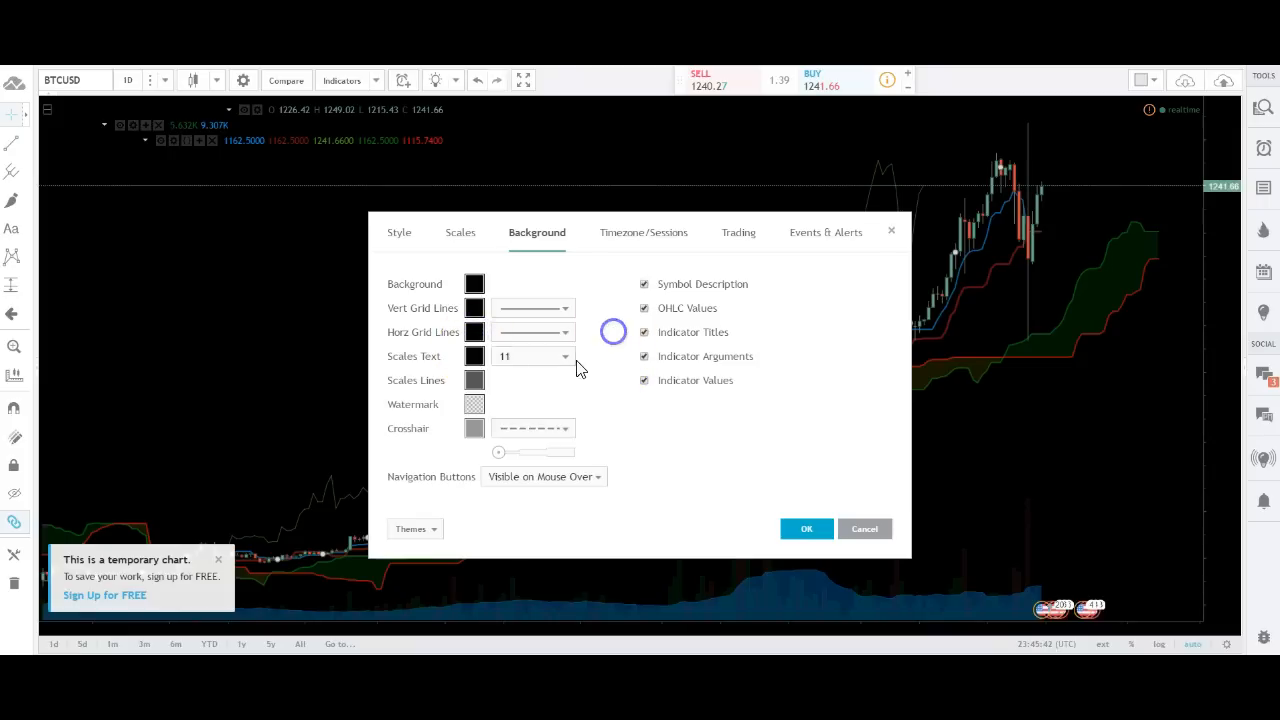
left_click(474, 380)
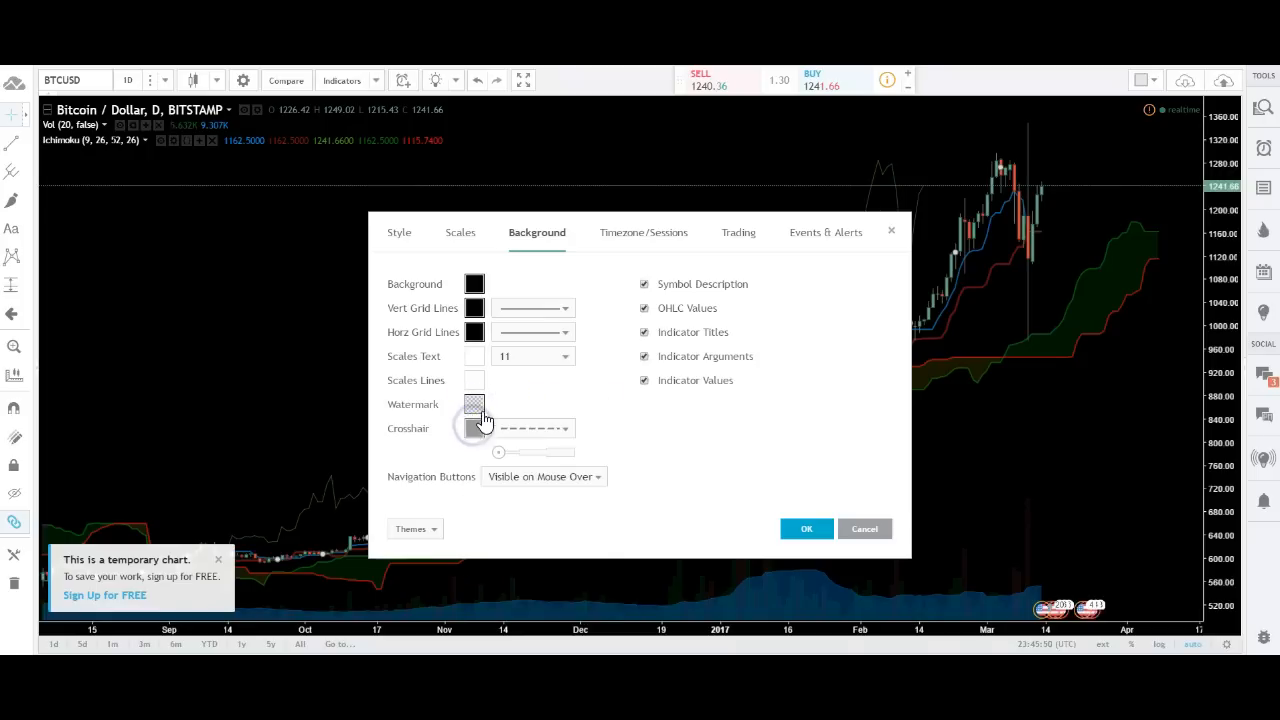
left_click(474, 404)
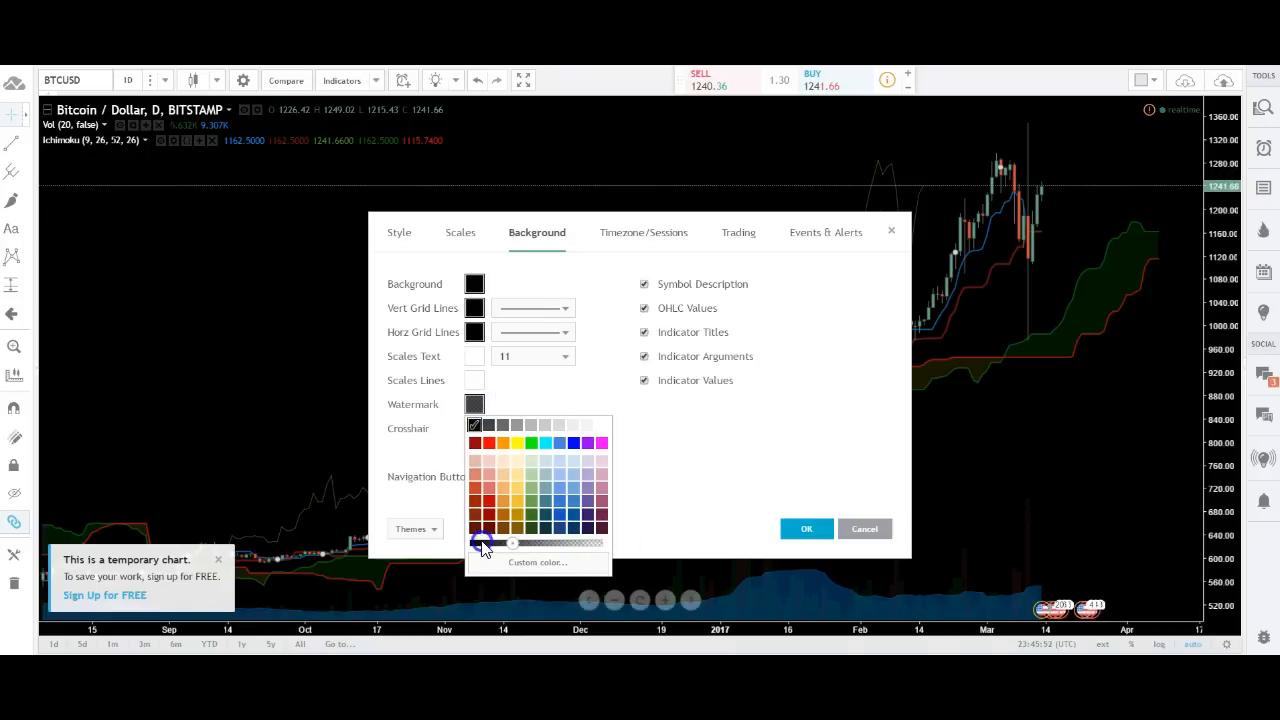
- Confirm the chart properties so the Ichimoku chart displays on black
left_click(806, 528)
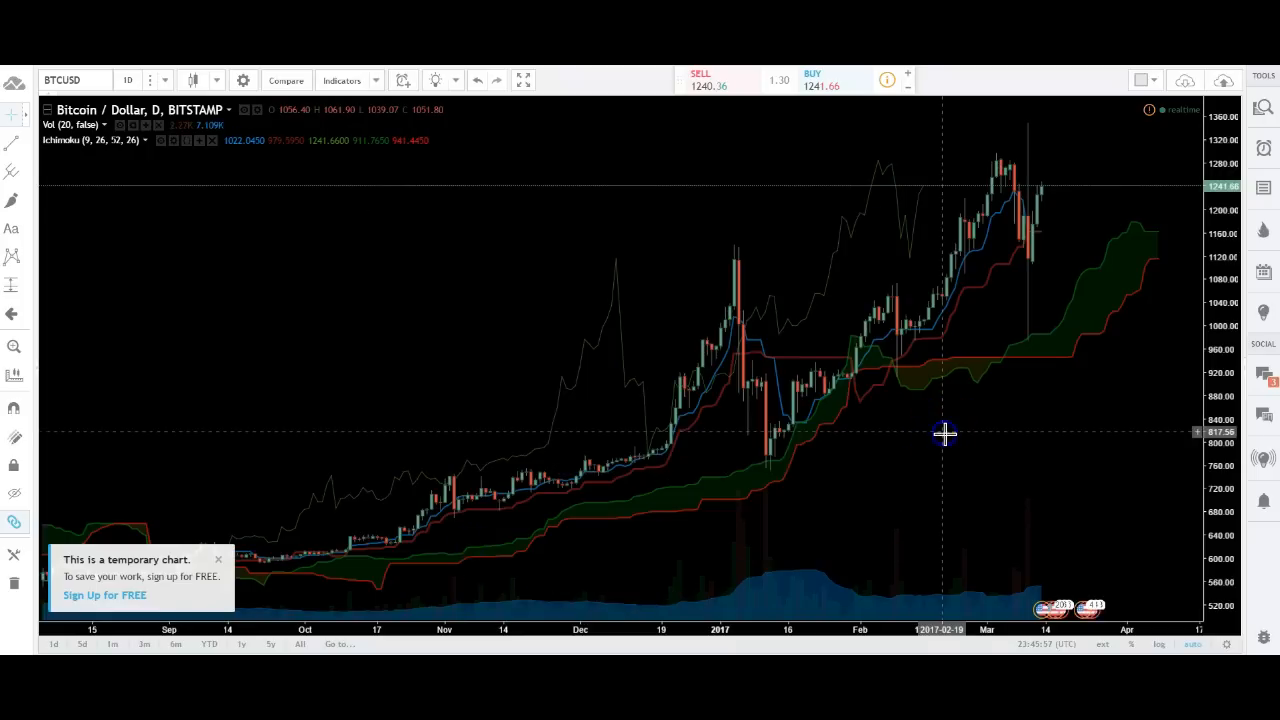
mouse_move(946, 421)
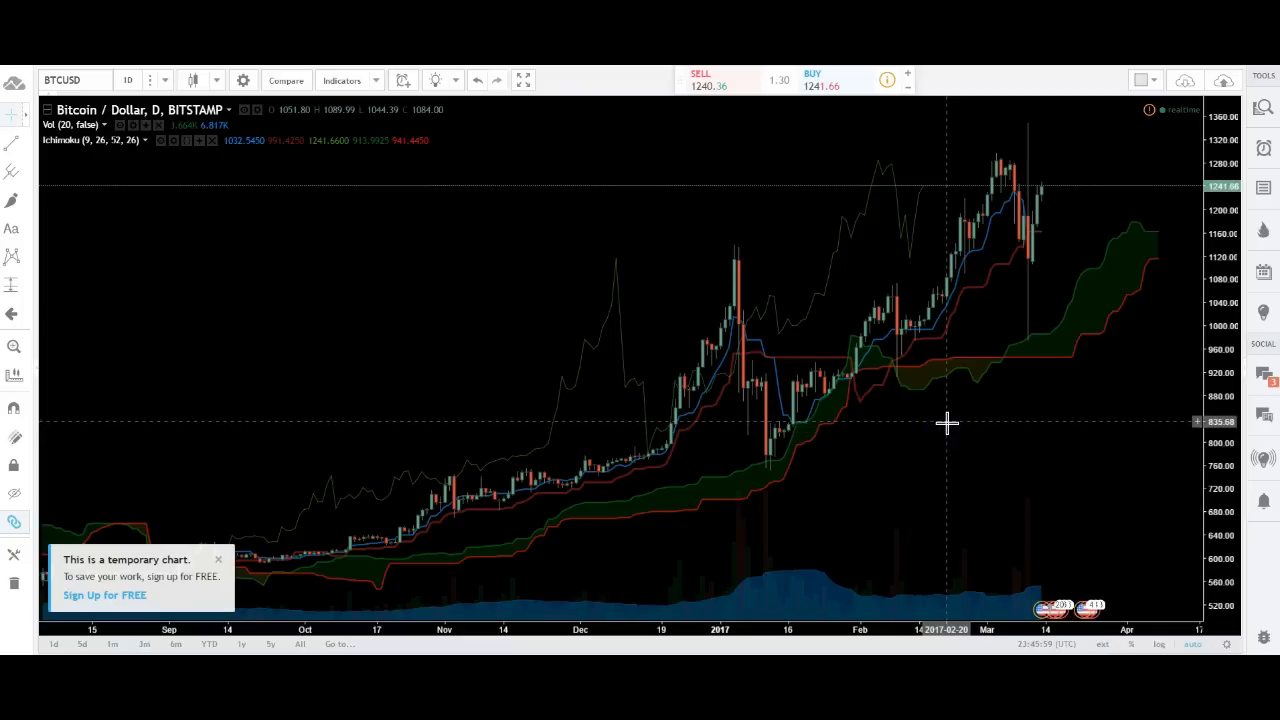
mouse_move(1013, 460)
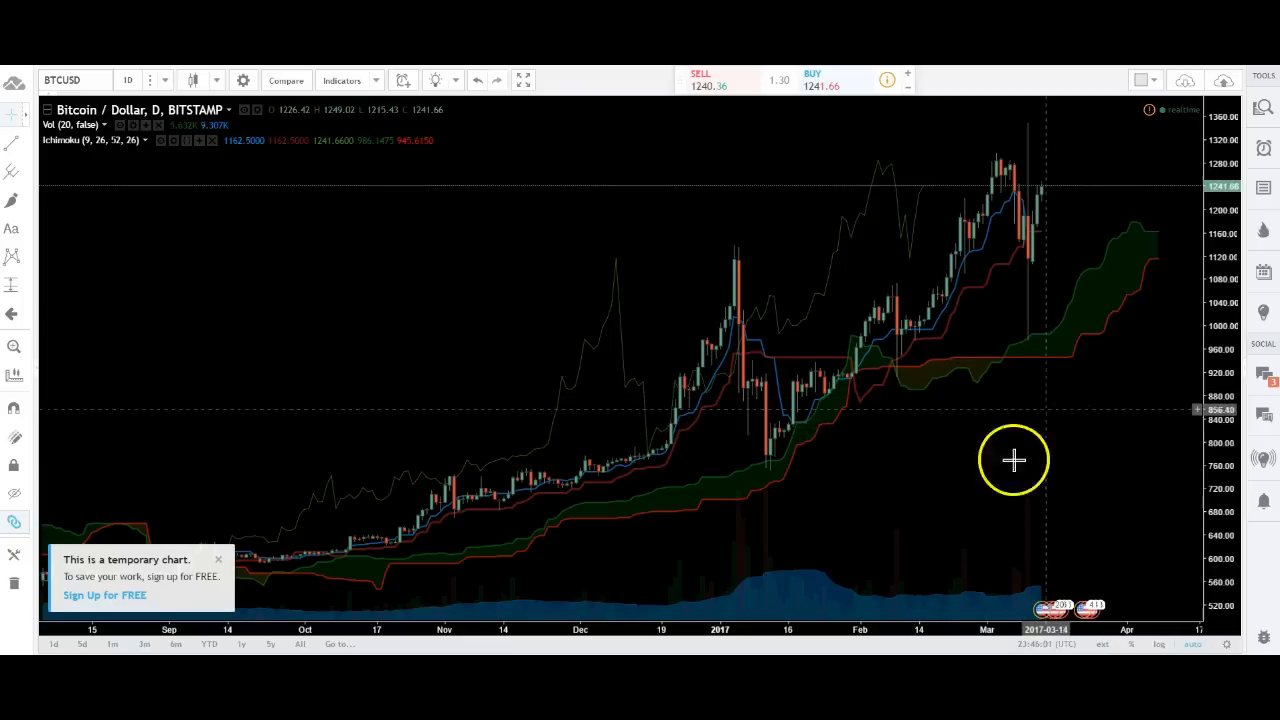